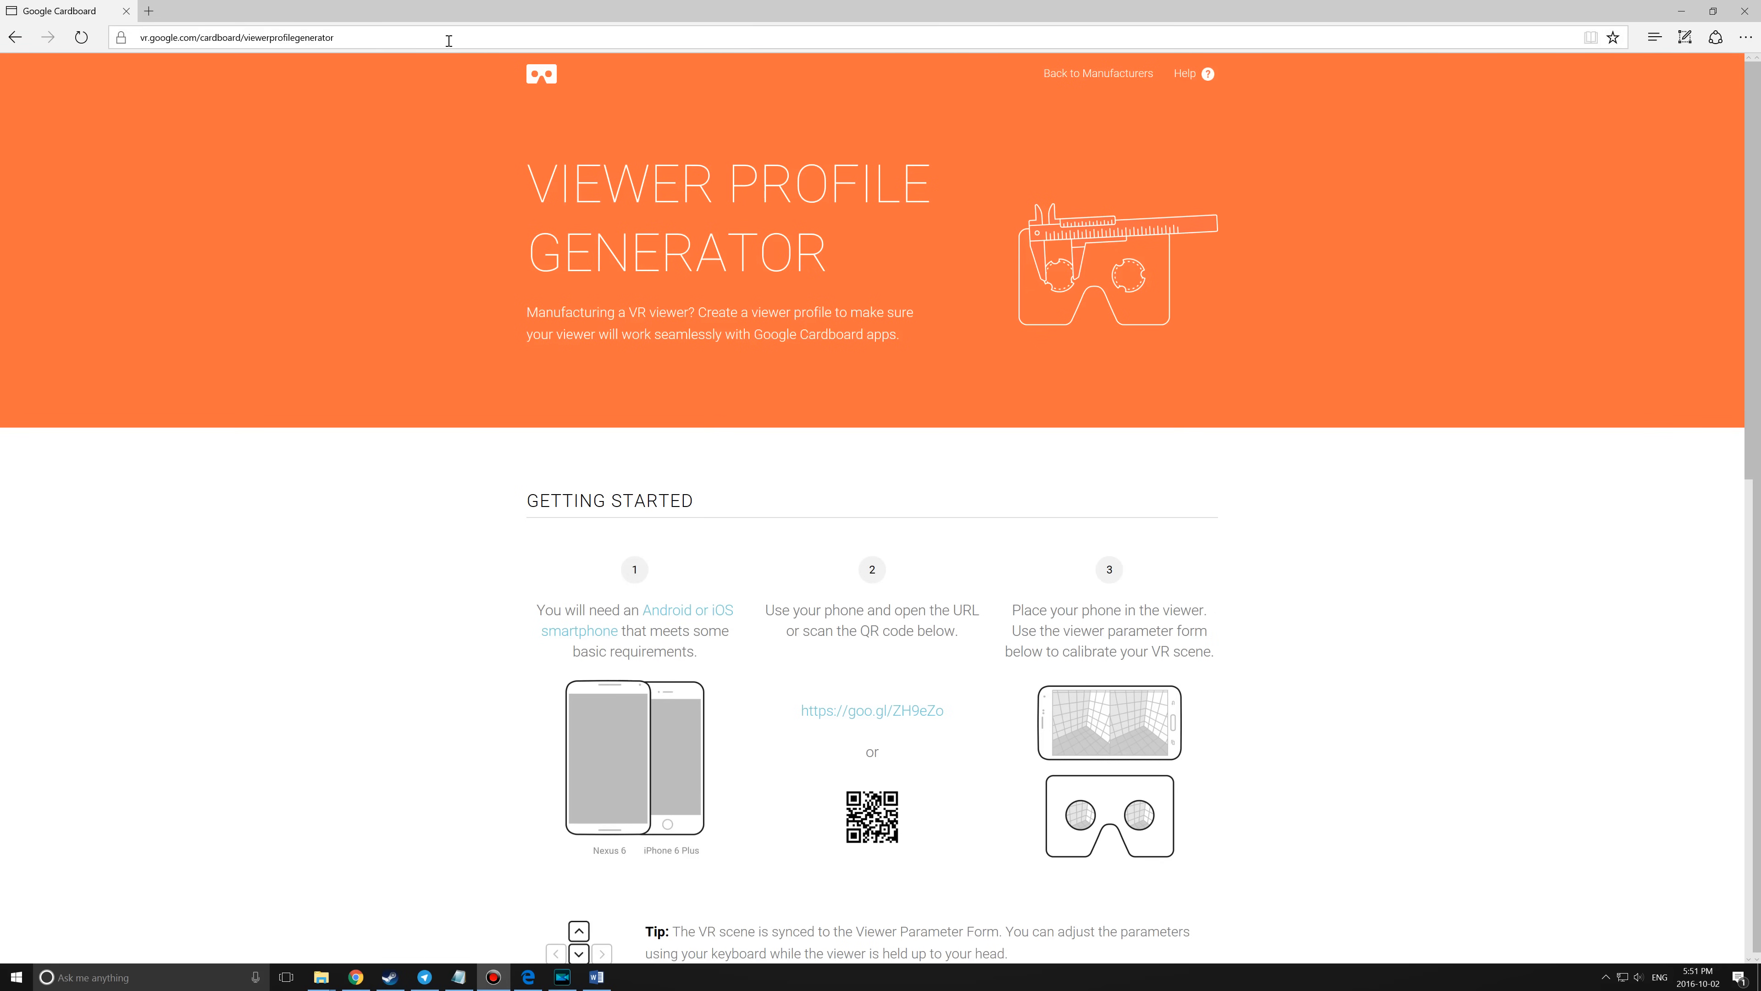
Launch VR Calibration for Cardboard on the mirrored phone to show the viewer parameters and checkerboard.
{"action": "left_click", "coordinate": [237, 37]}
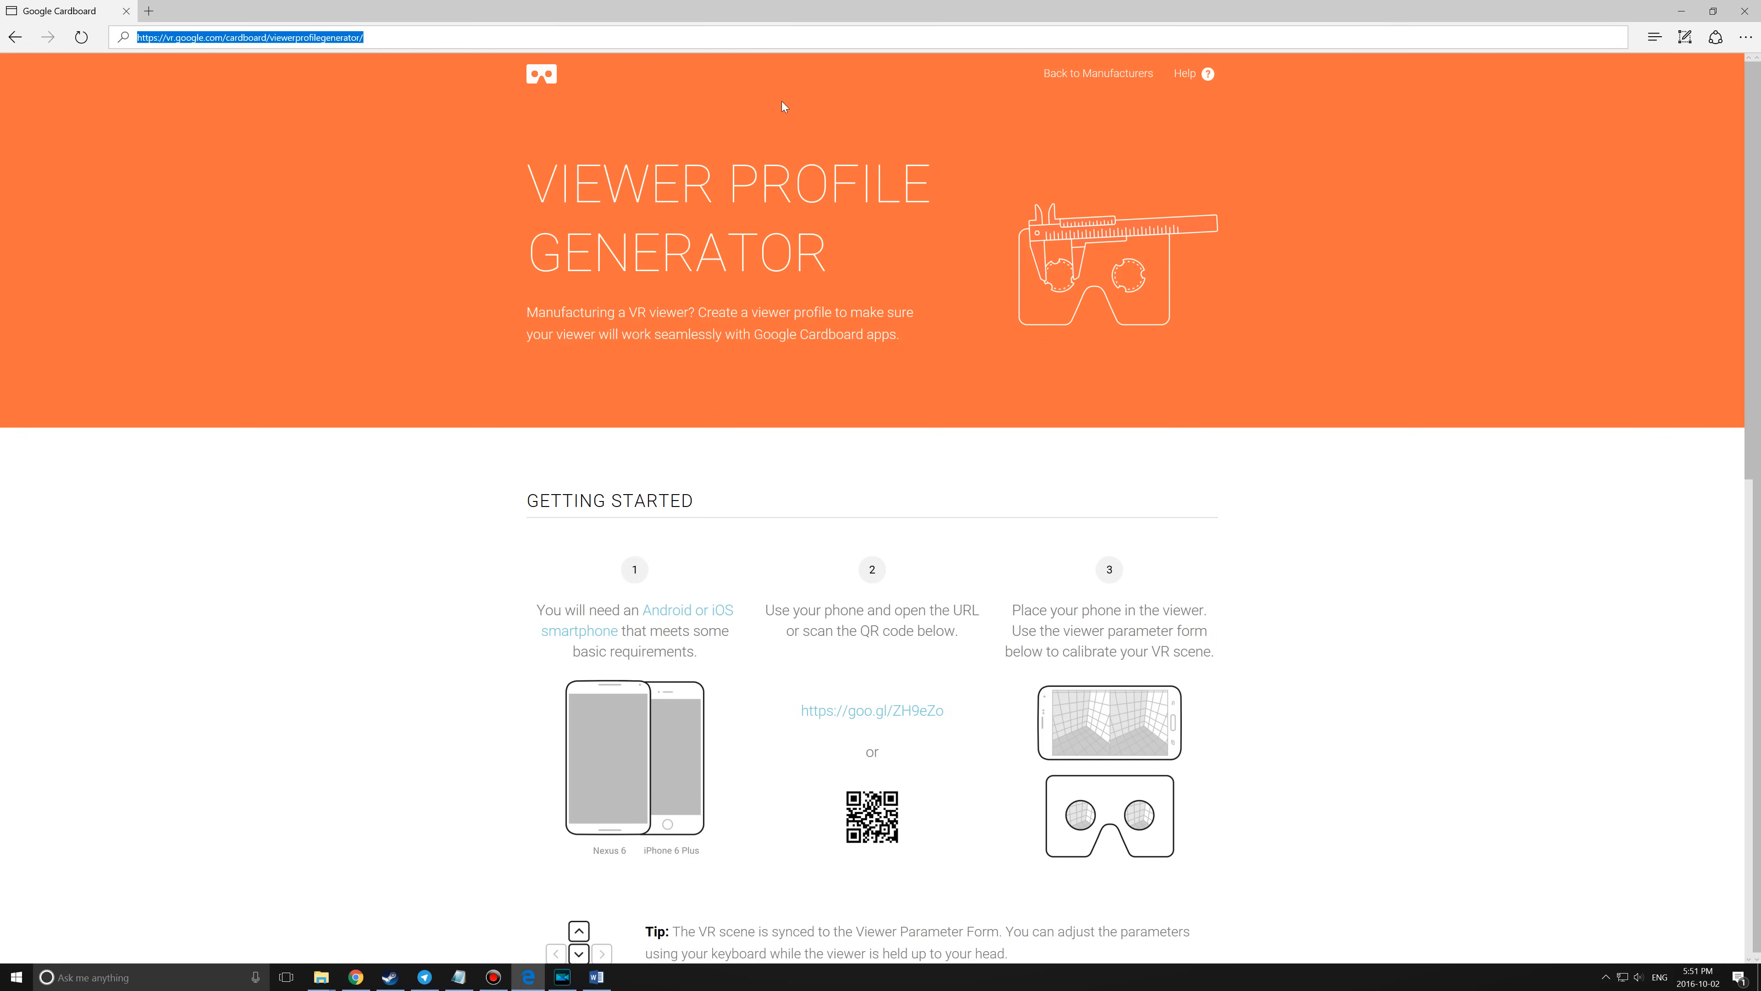
{"action": "mouse_move", "coordinate": [1543, 152]}
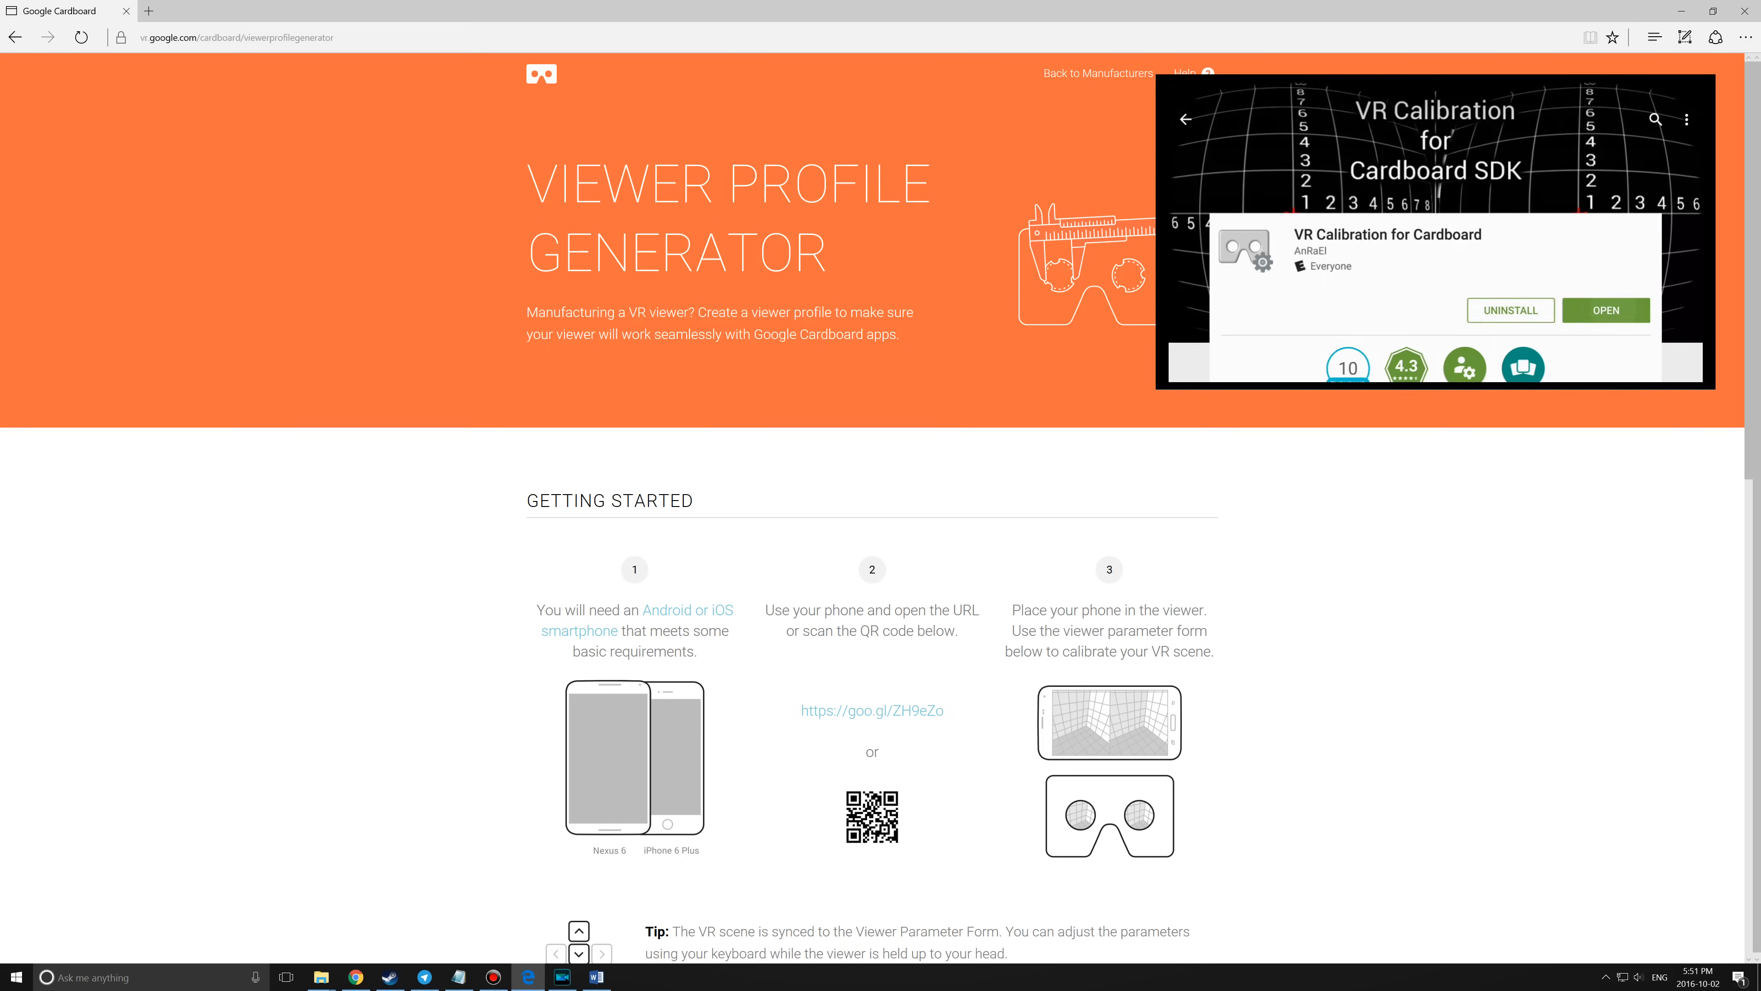
{"action": "left_click", "coordinate": [1606, 310]}
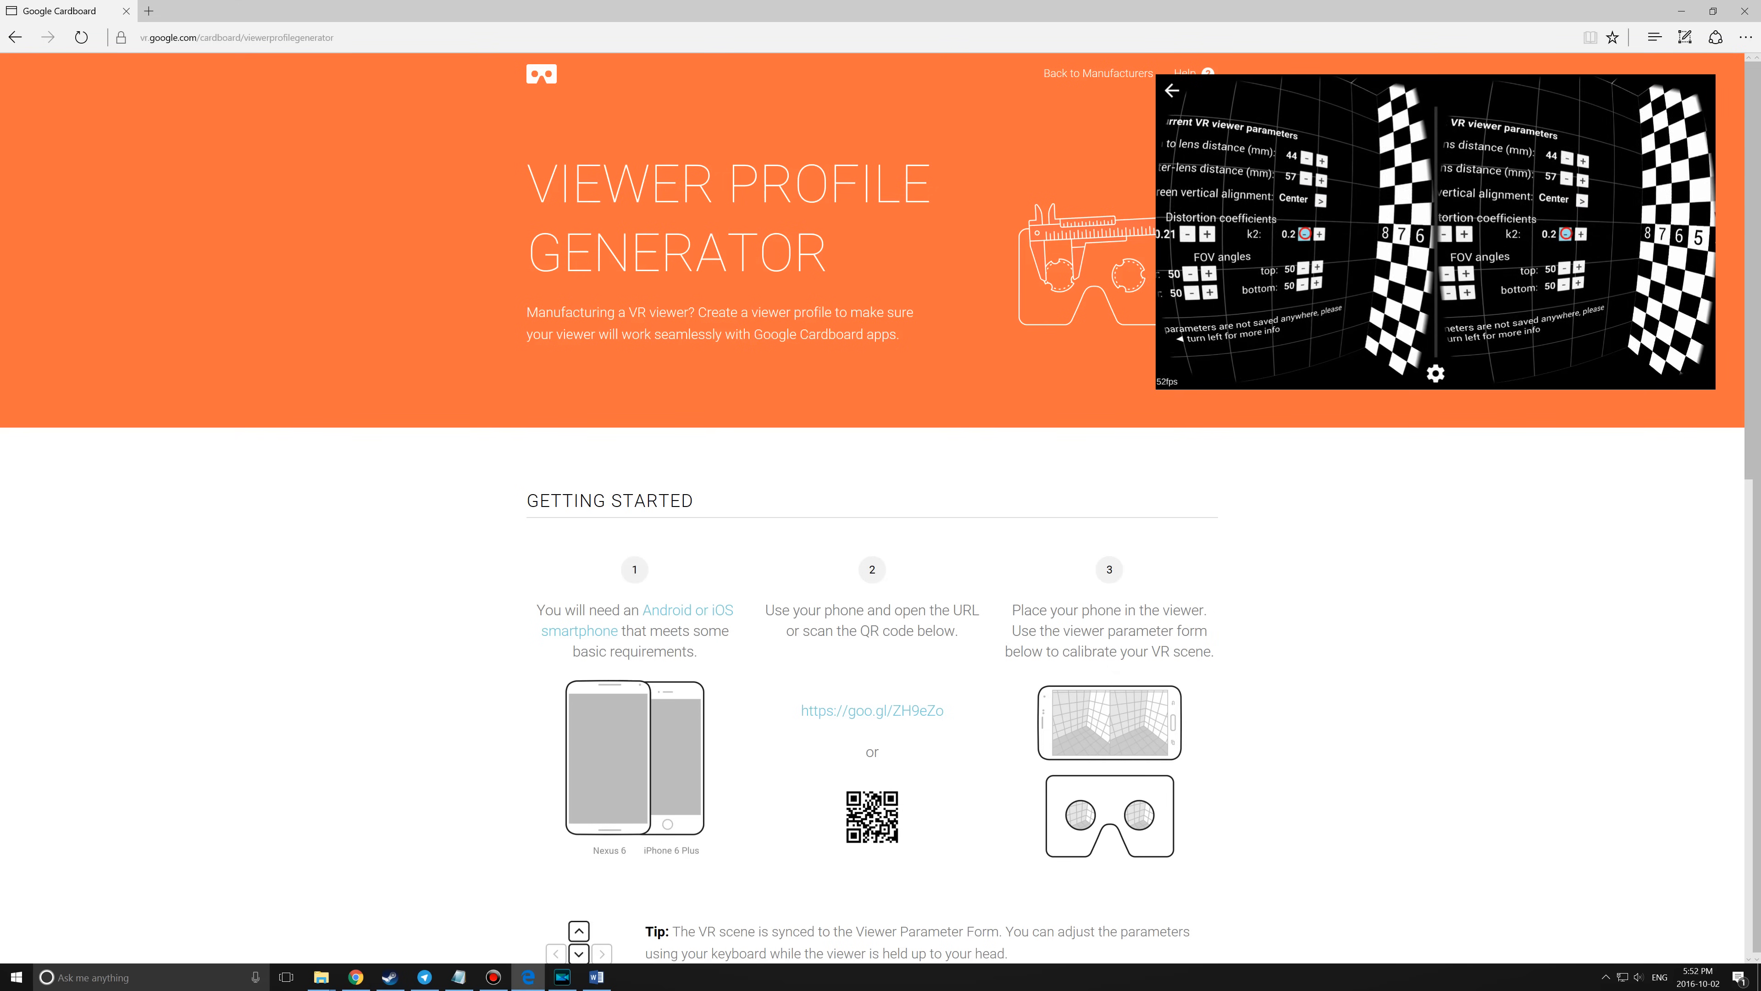
Enter company Test and viewer name Test for Youtube, then generate the QR viewer profile.
{"action": "scroll", "scroll_direction": "down", "scroll_amount": 3}
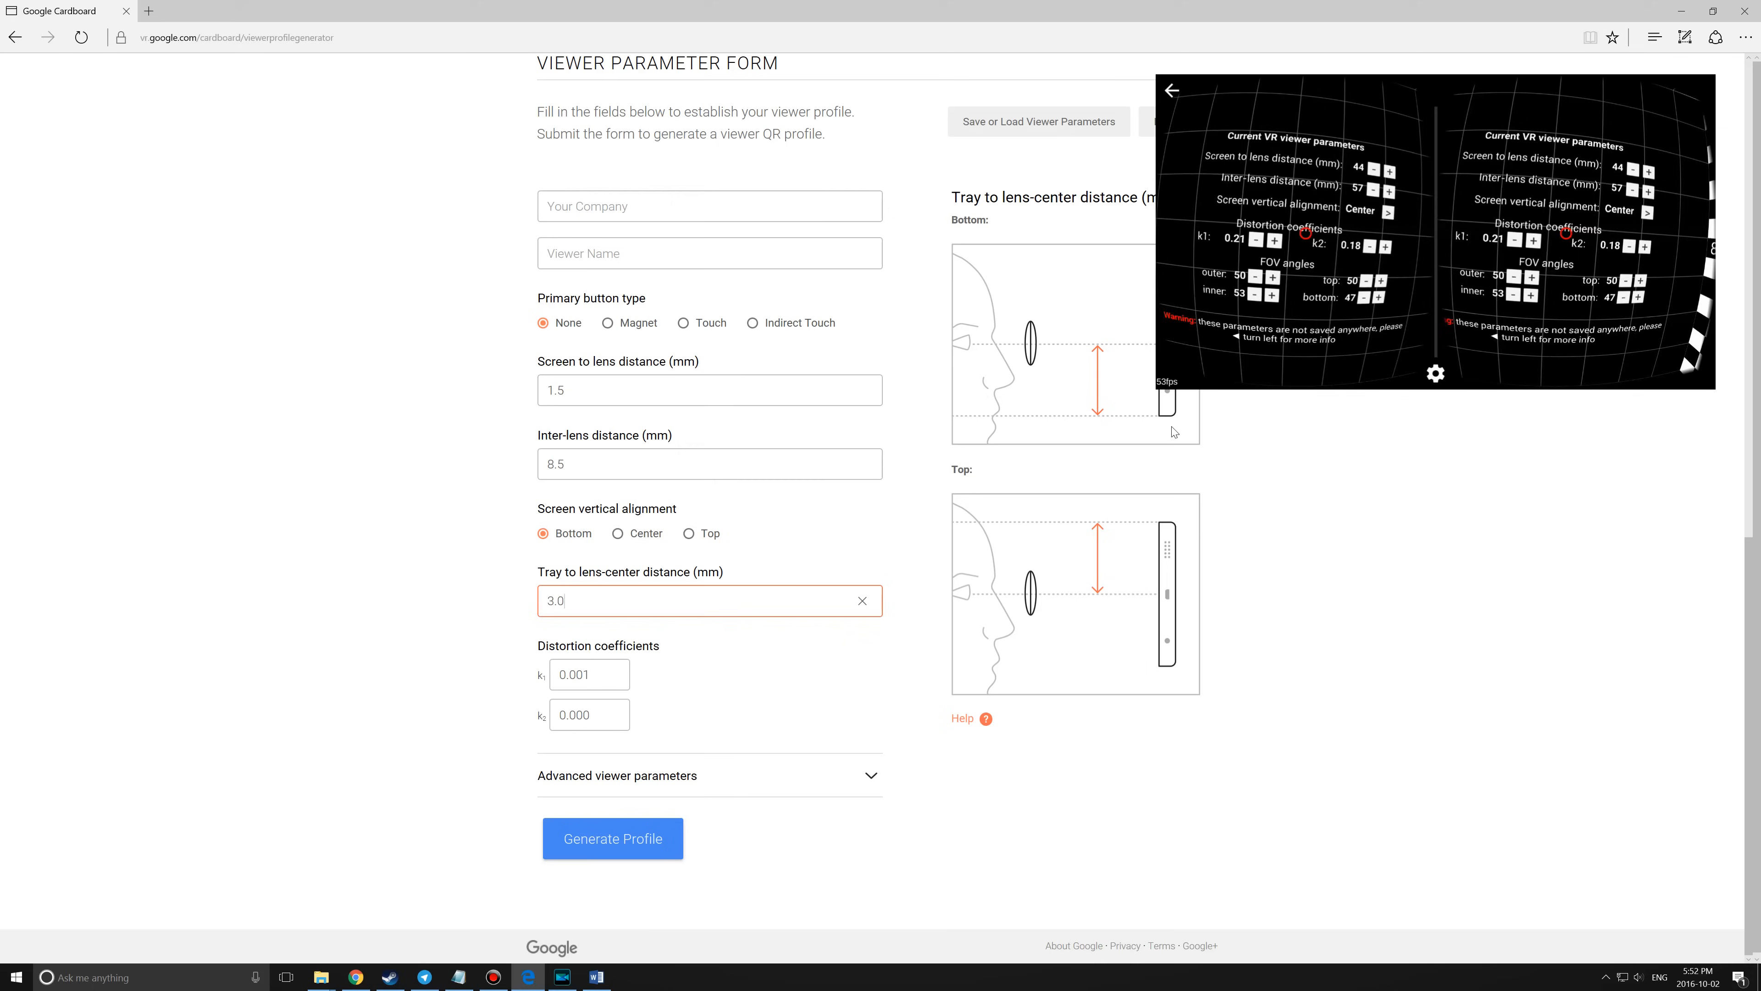
{"action": "left_click", "coordinate": [588, 674]}
{"action": "type", "text": "Test for Youtube"}
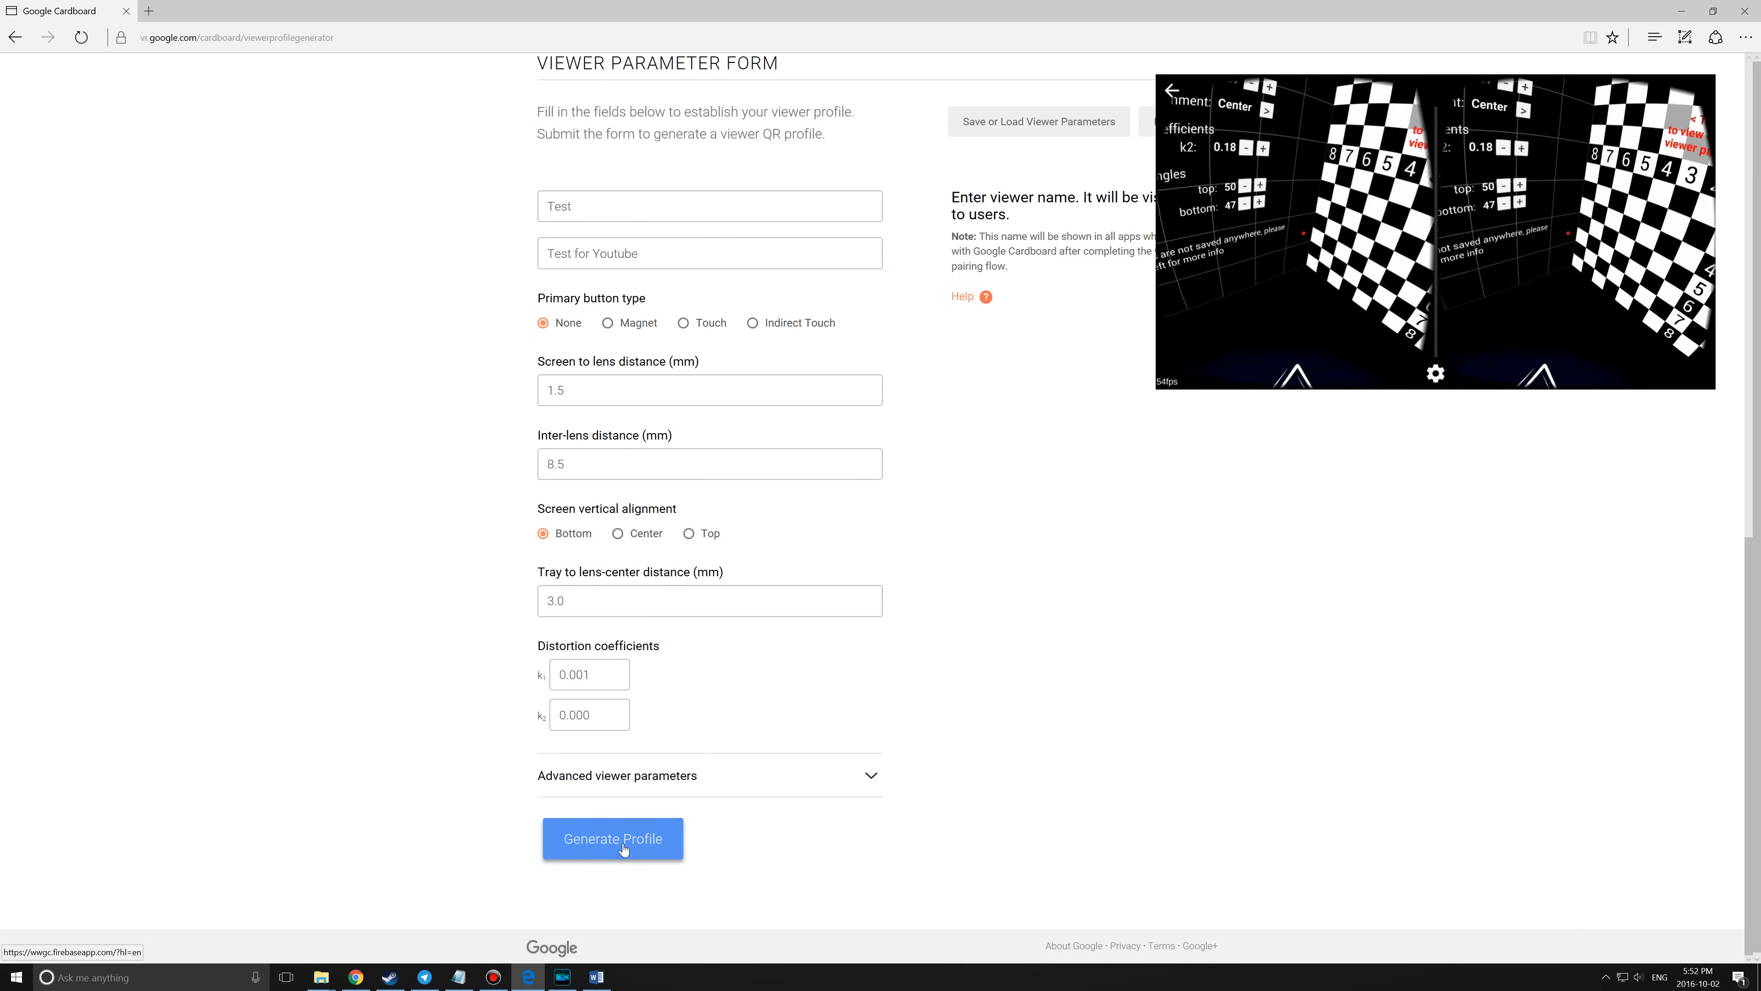
{"action": "left_click", "coordinate": [613, 839]}
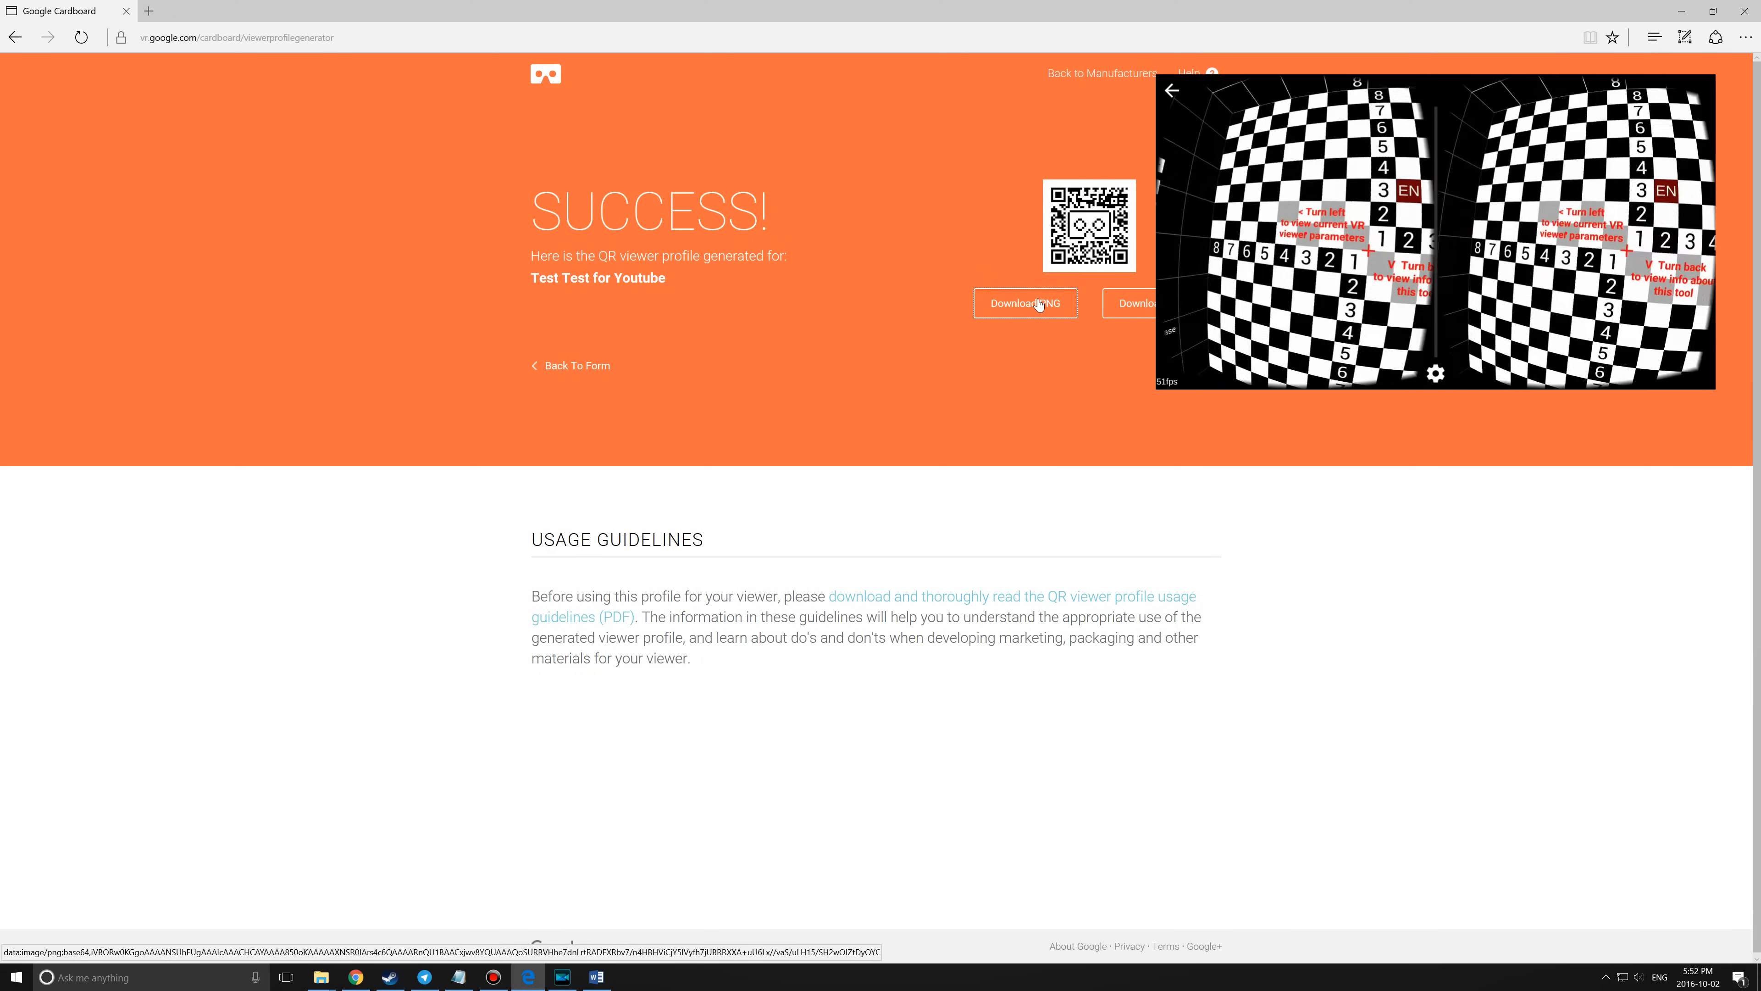